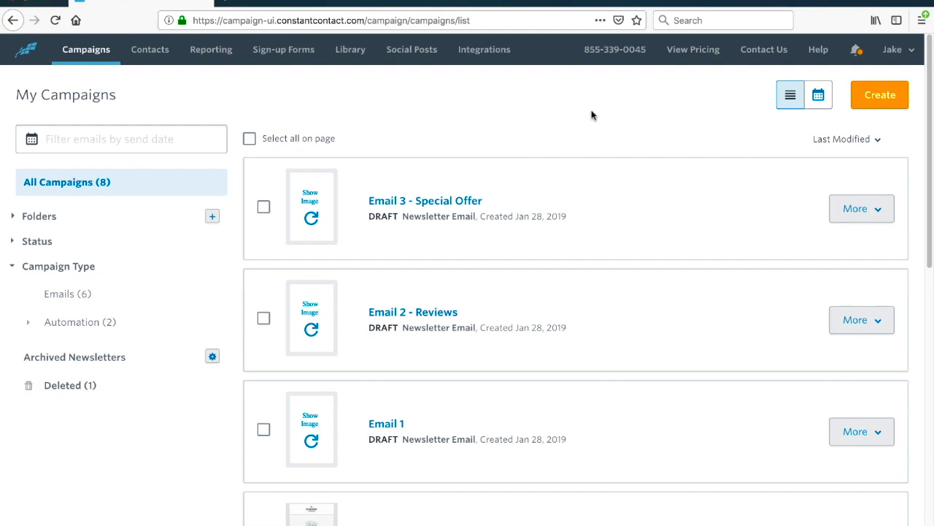
Step: Start a new campaign and choose Email Automation as its type
click(879, 95)
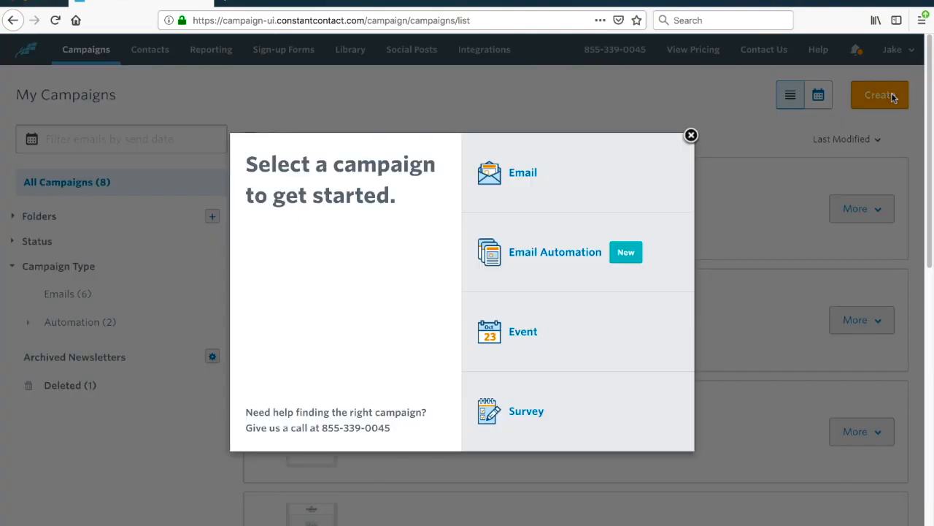
mouse_move(651, 182)
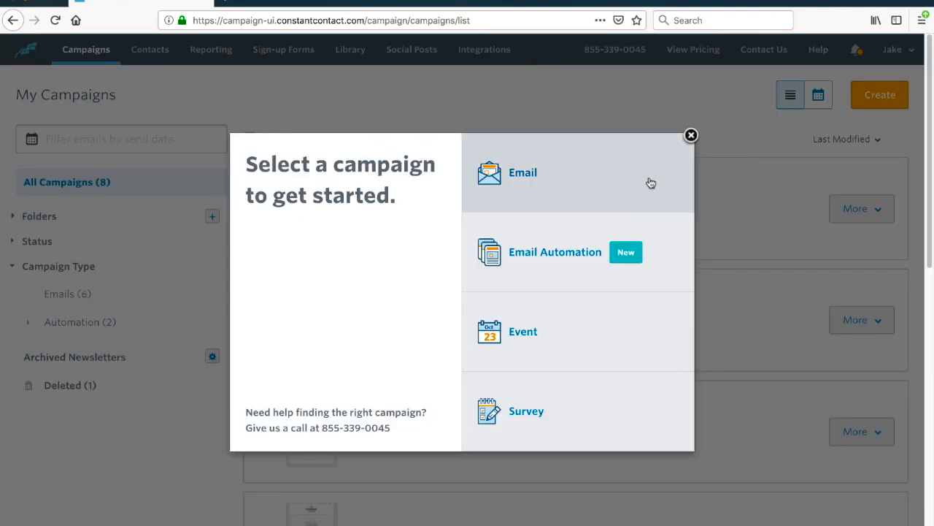
mouse_move(637, 301)
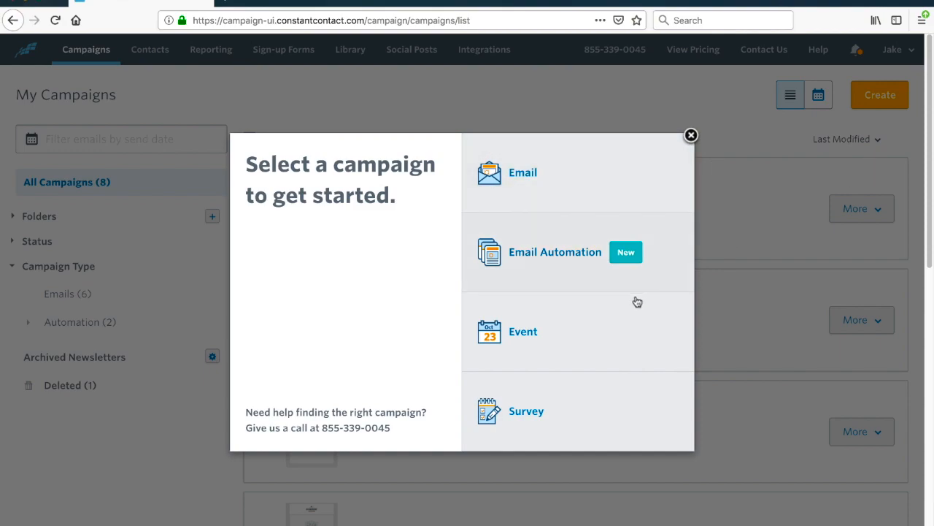
mouse_move(534, 251)
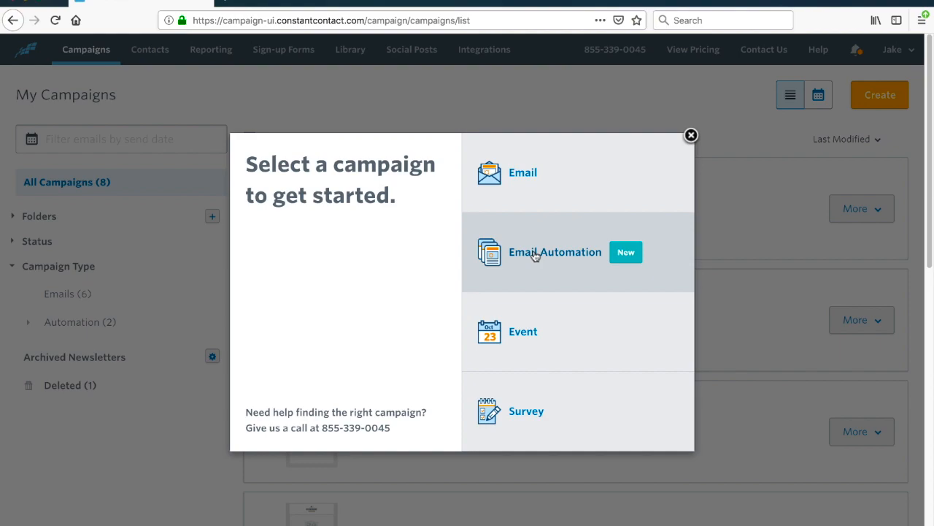
click(555, 252)
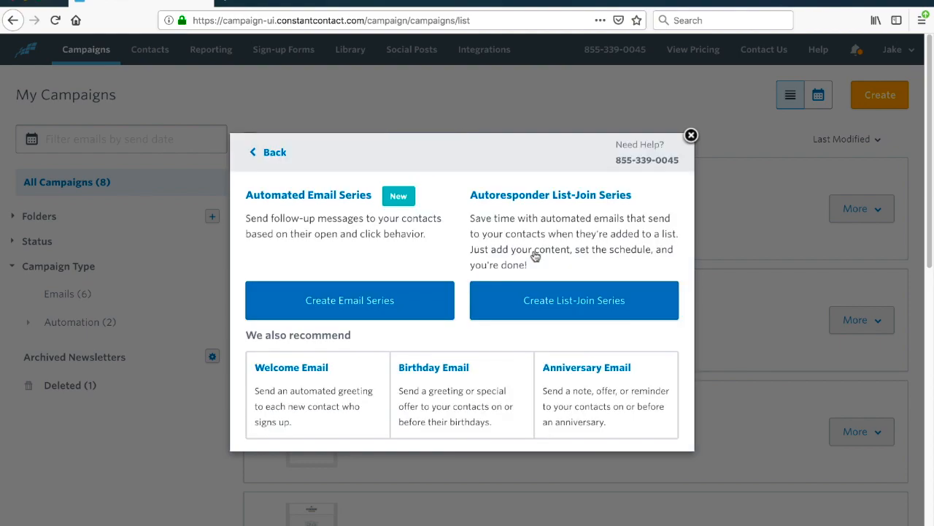
mouse_move(489, 229)
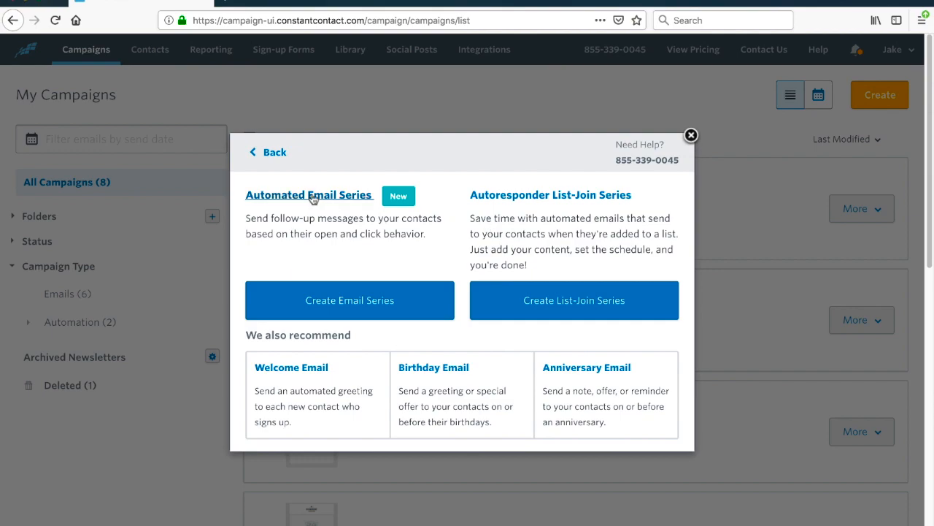
mouse_move(356, 292)
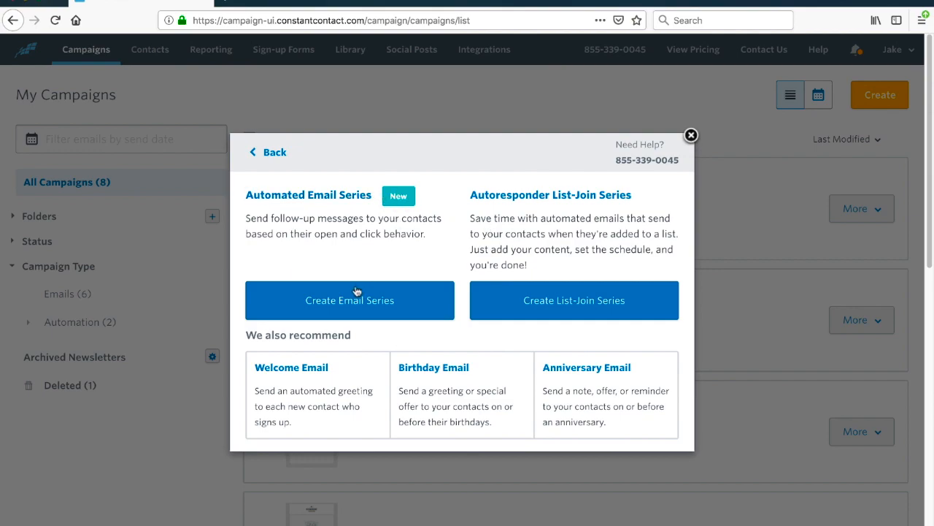
Step: Begin a new automated email series named 'Super Auto'
click(350, 300)
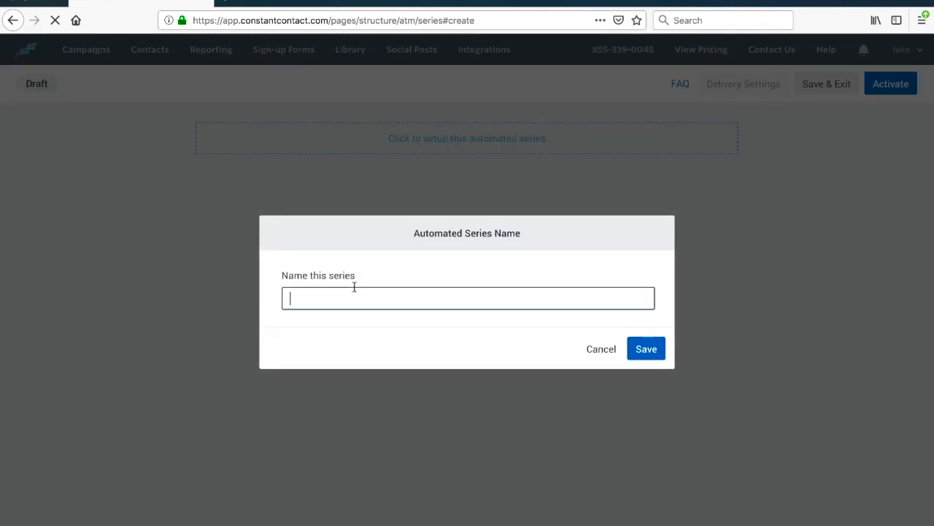
text(Super)
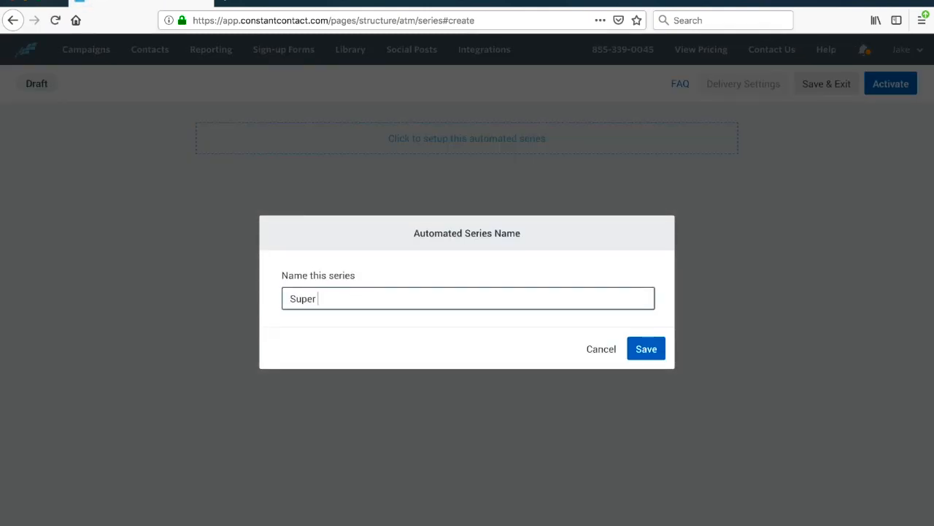
text(Auto)
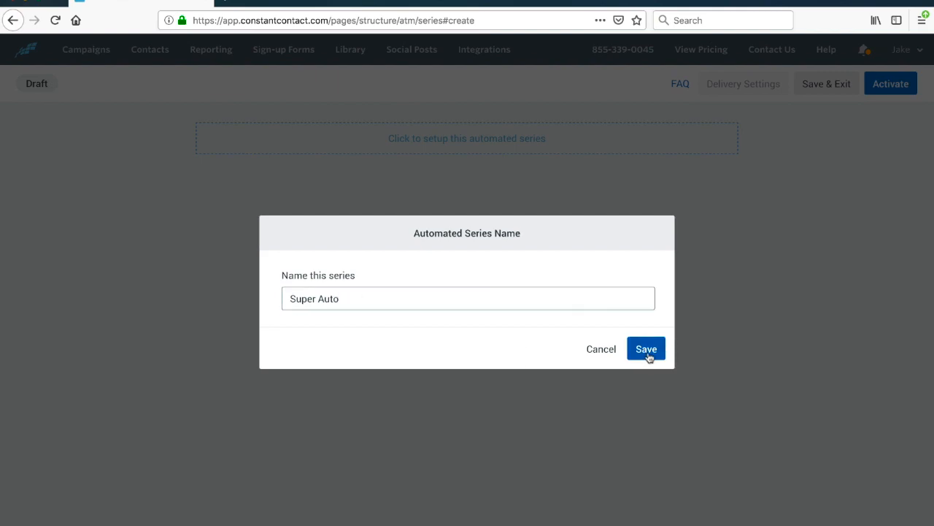
Step: Set the trigger to 'Click any link' with Email 1 copied as the trigger email, and save
click(645, 347)
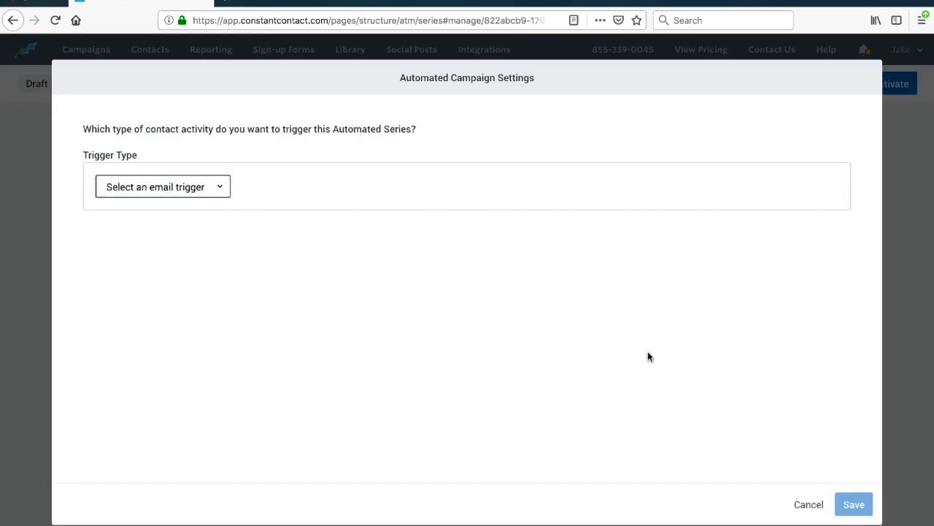
mouse_move(124, 152)
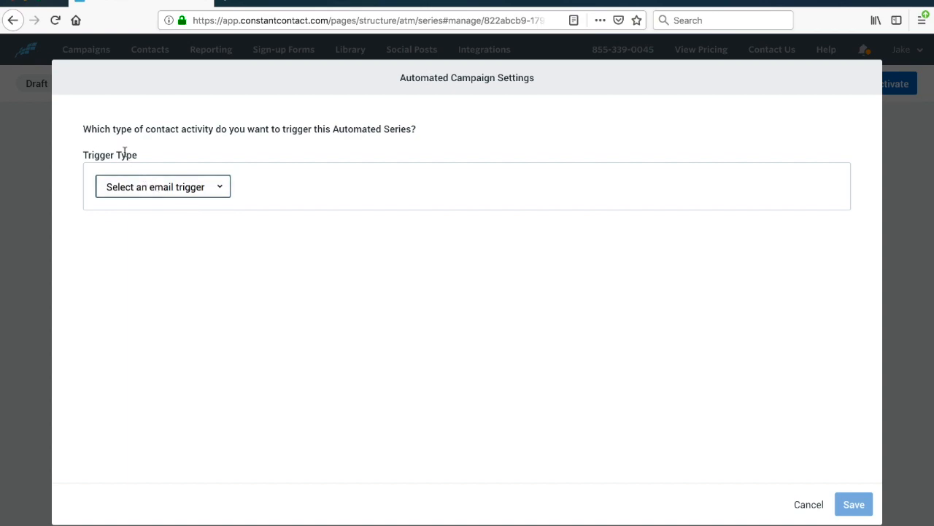
mouse_move(233, 134)
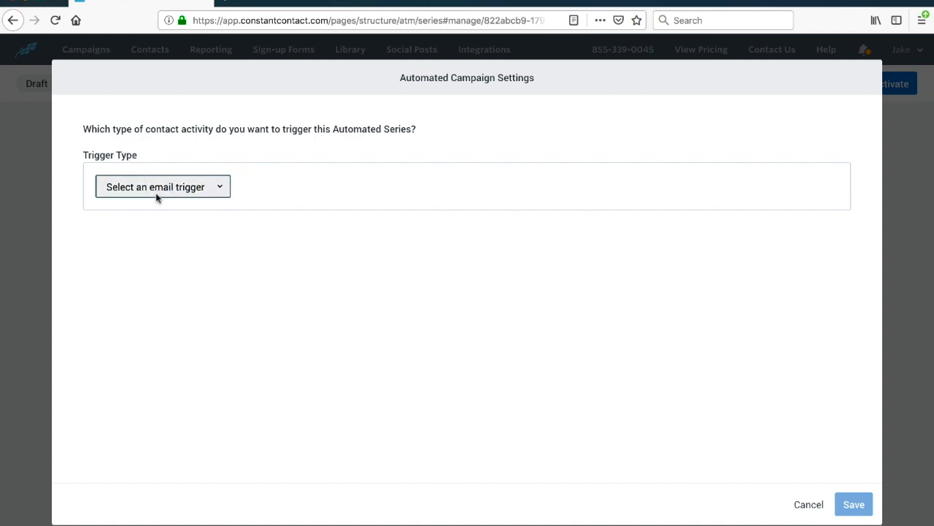
click(164, 186)
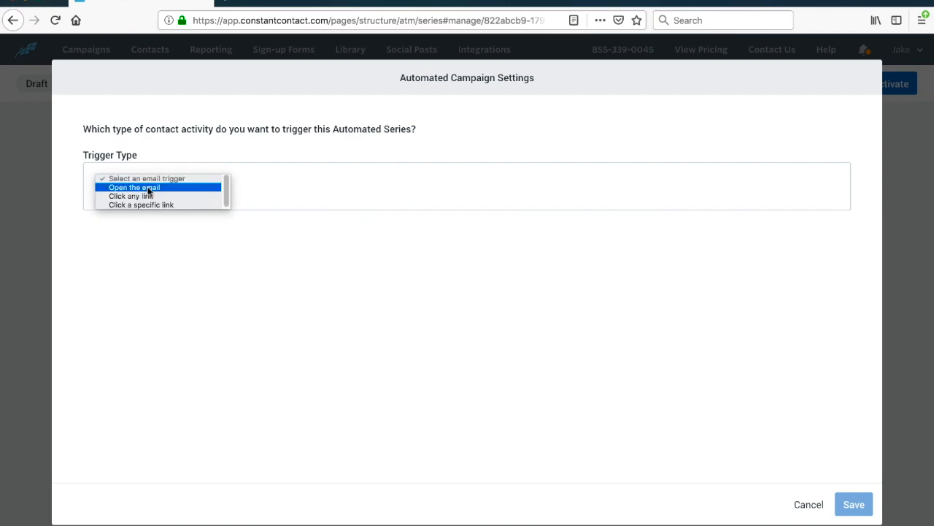
click(126, 196)
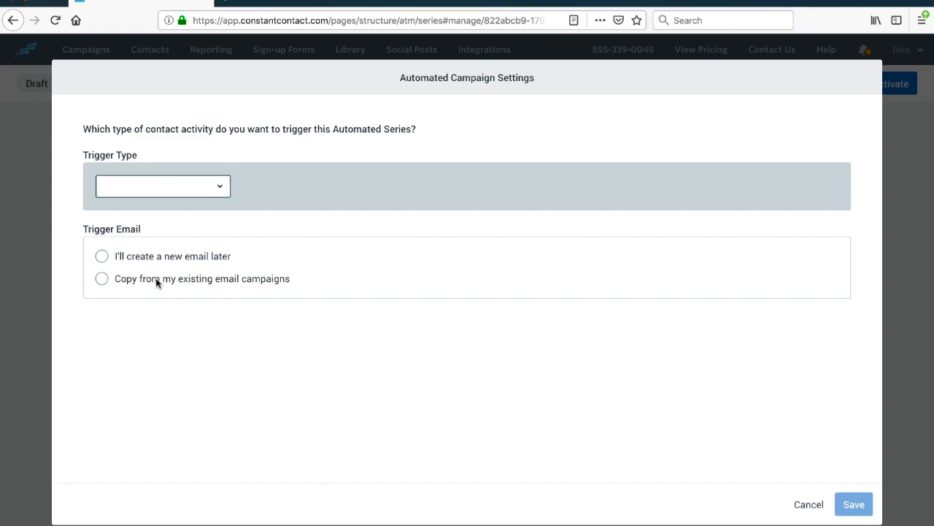
click(102, 281)
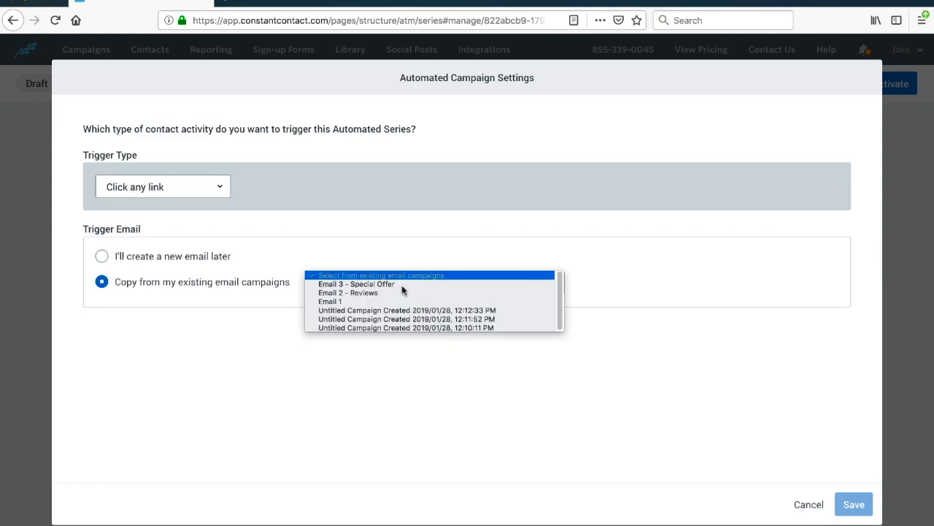
click(330, 300)
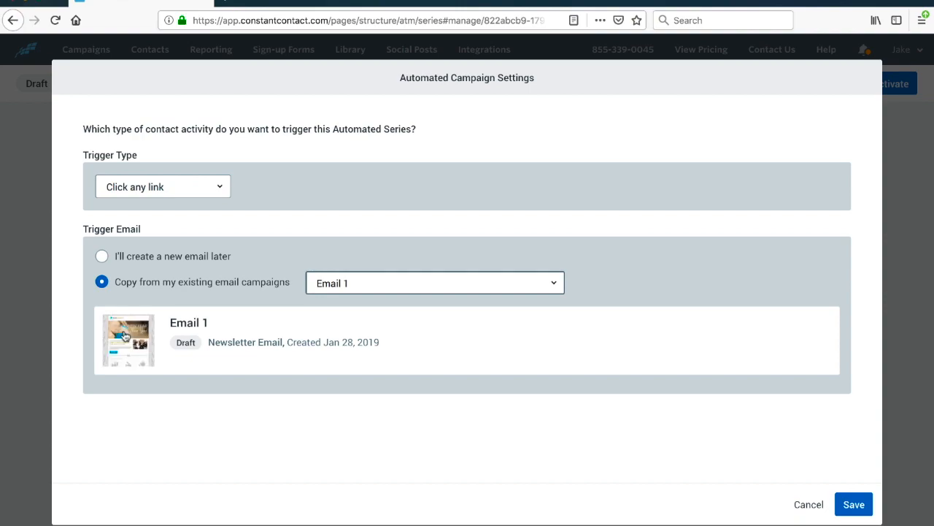
mouse_move(581, 389)
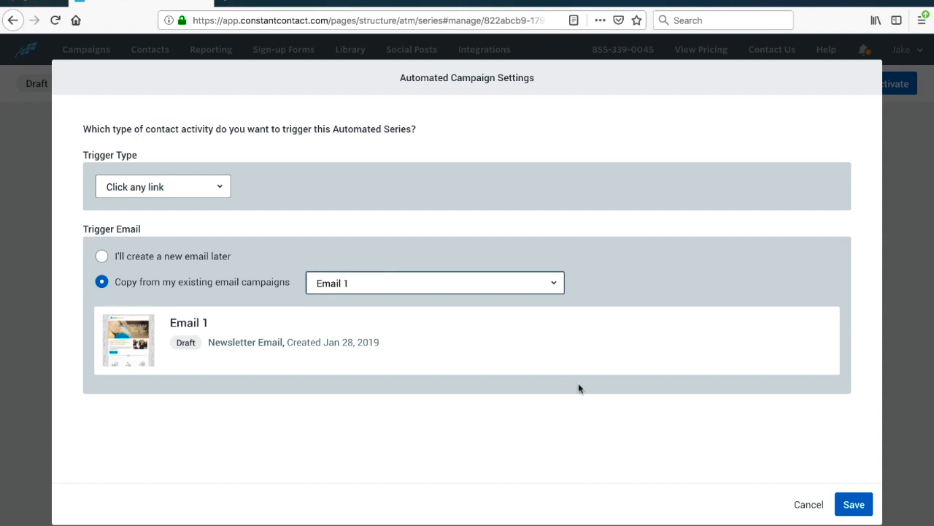
click(852, 503)
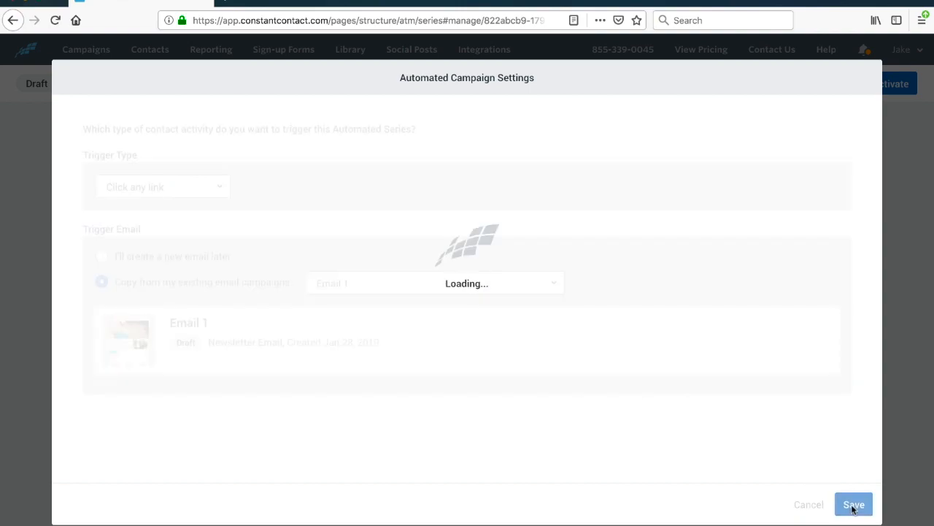
Step: Add Step 1 copied from 'Email 2 - Reviews' and keep its 4-day wait after the trigger
click(852, 504)
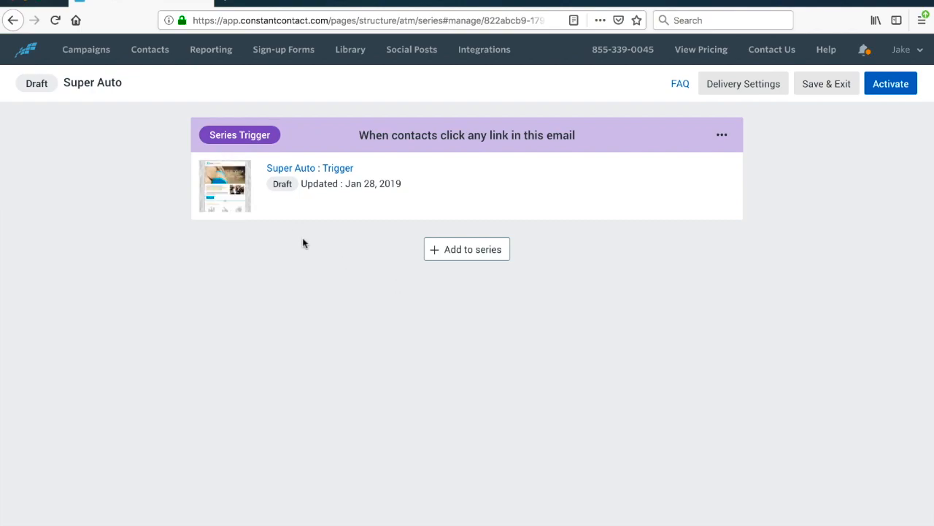
mouse_move(467, 248)
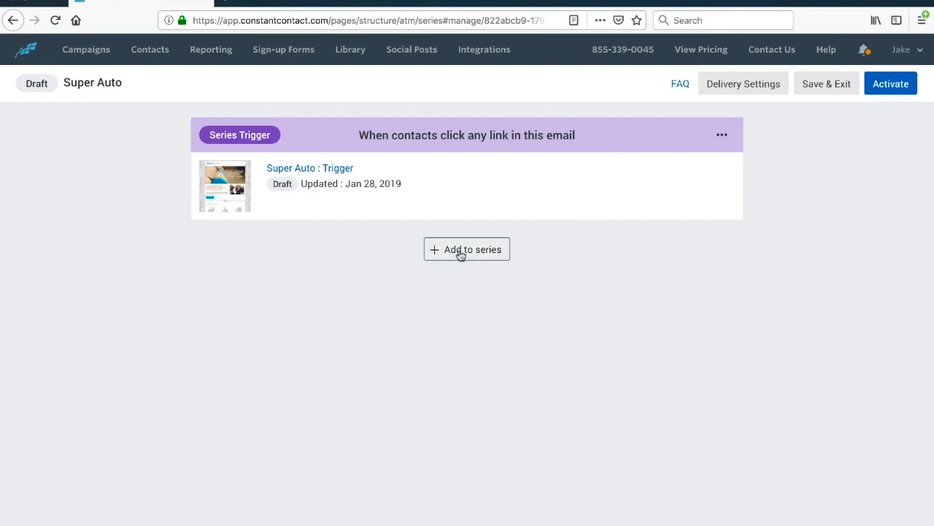
click(468, 248)
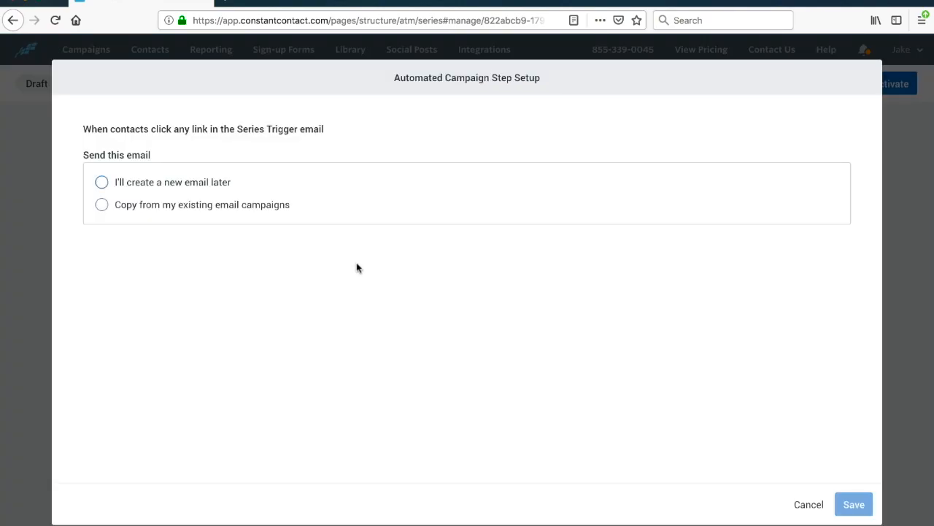
click(100, 207)
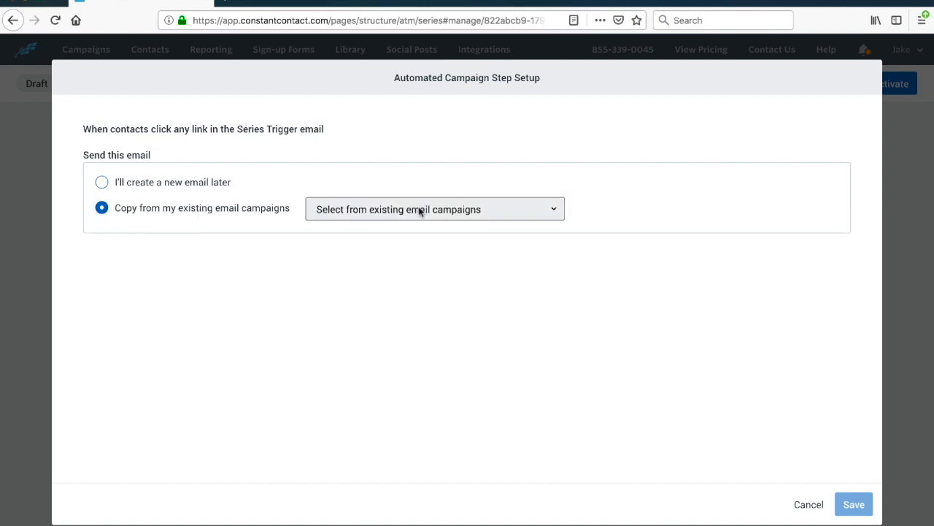
click(435, 209)
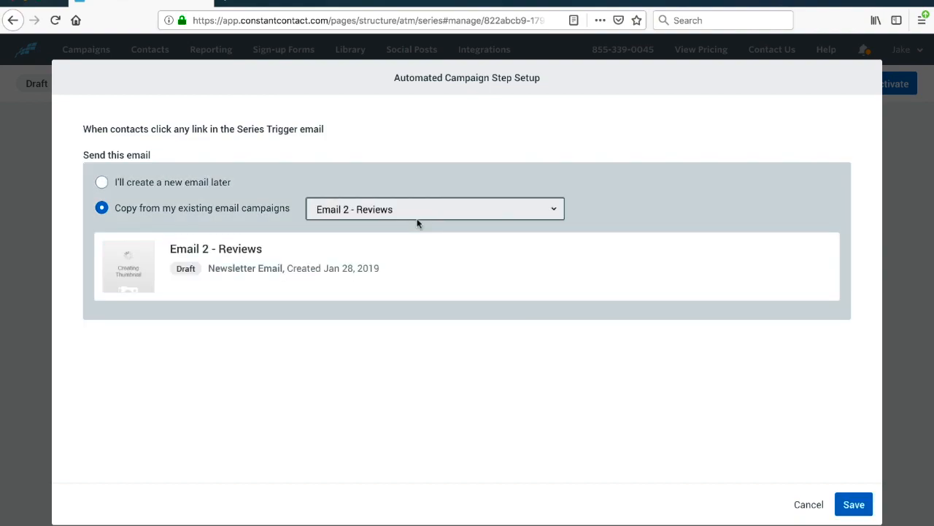
click(853, 504)
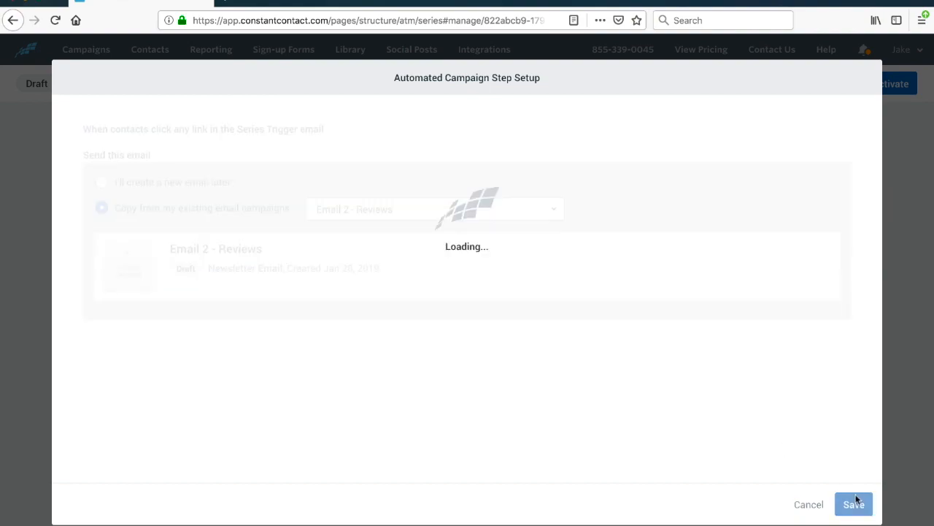
click(853, 504)
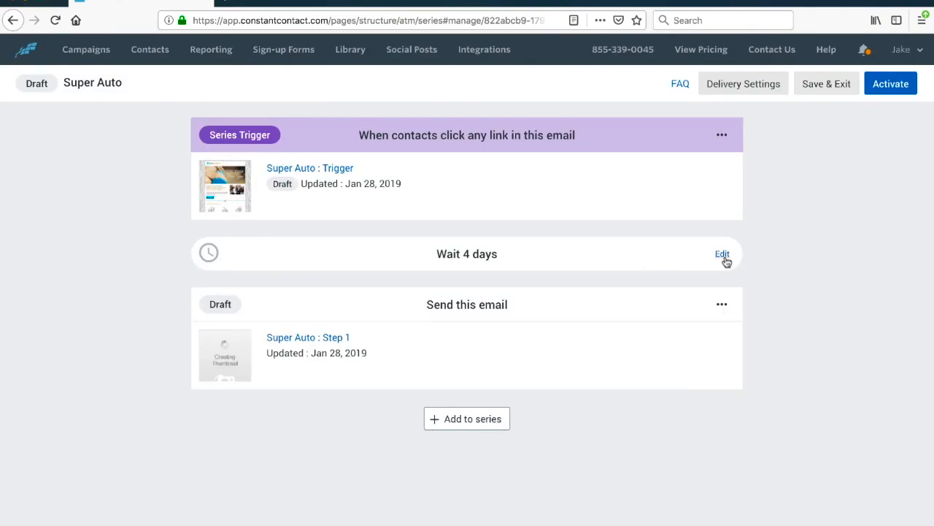
click(722, 254)
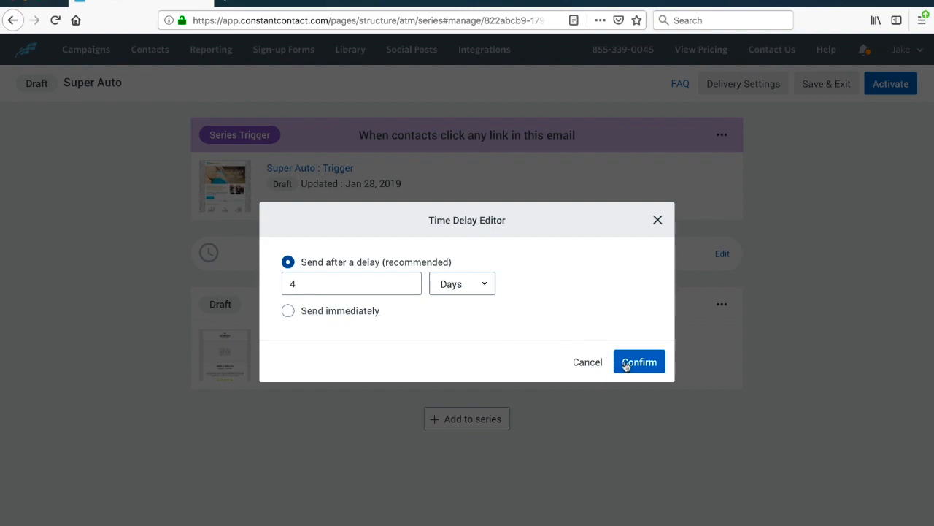
click(639, 362)
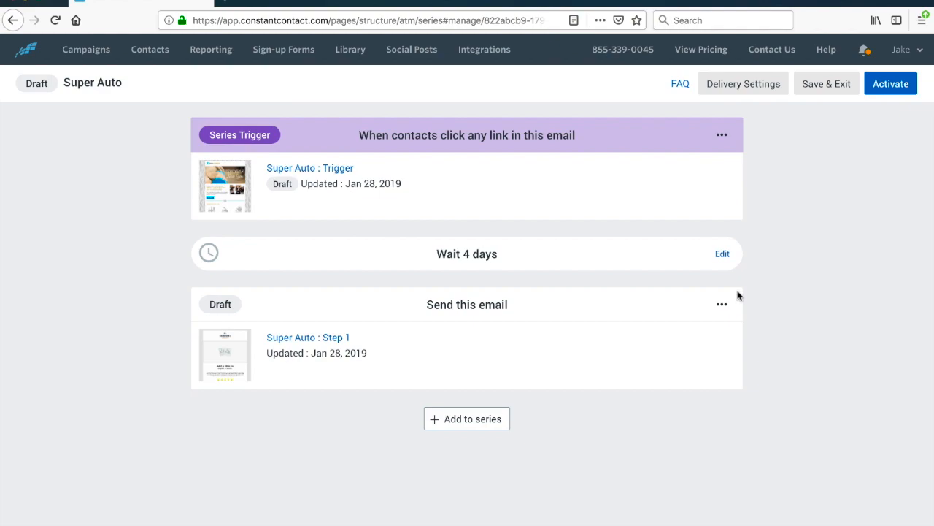
mouse_move(765, 300)
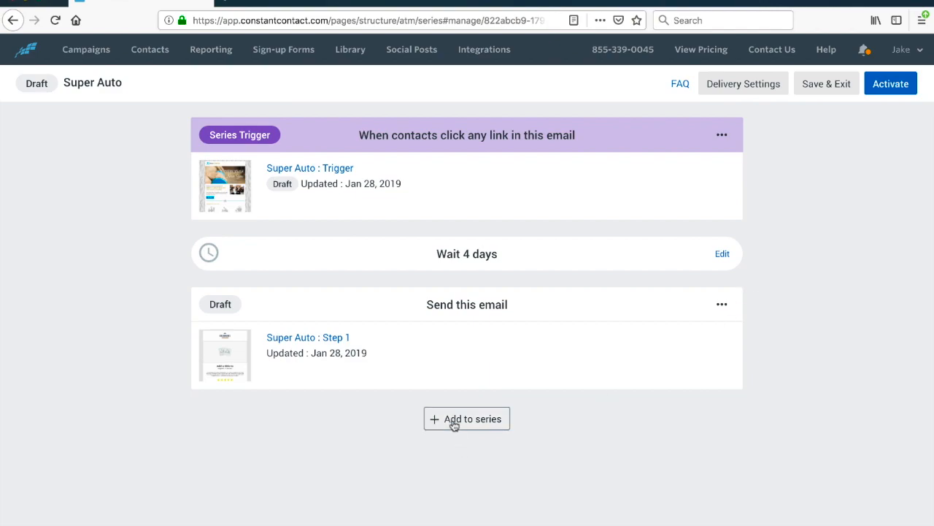
Step: Add Step 2 copied from 'Email 3 - Special Offer' with a 2-day wait after Step 1
click(468, 417)
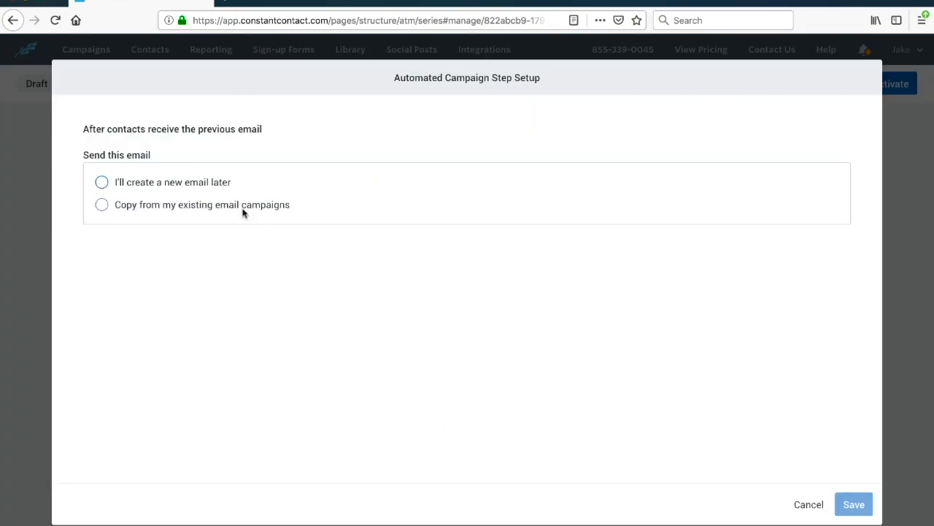
click(102, 204)
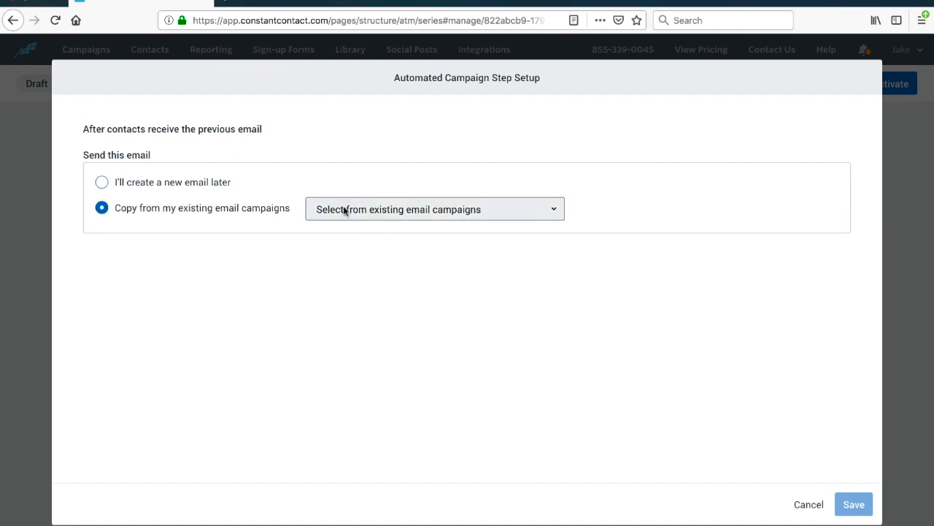
click(435, 209)
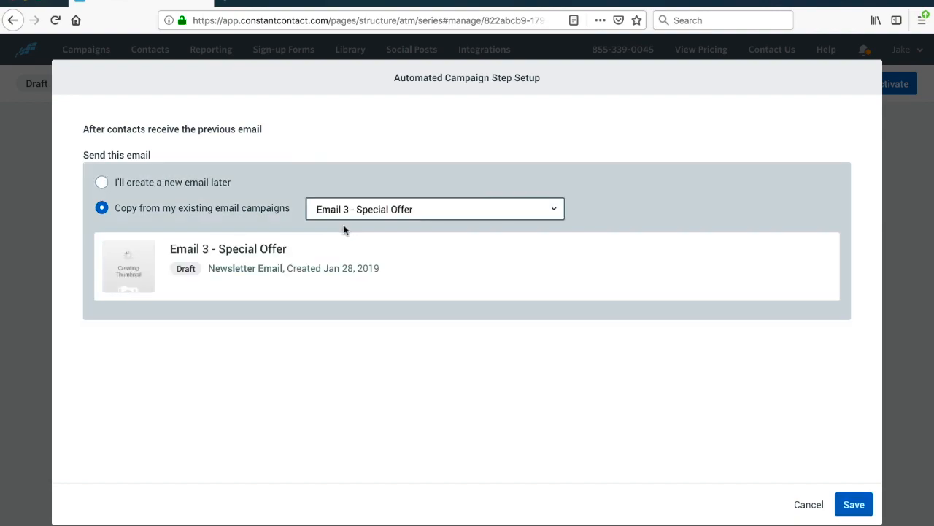
mouse_move(876, 461)
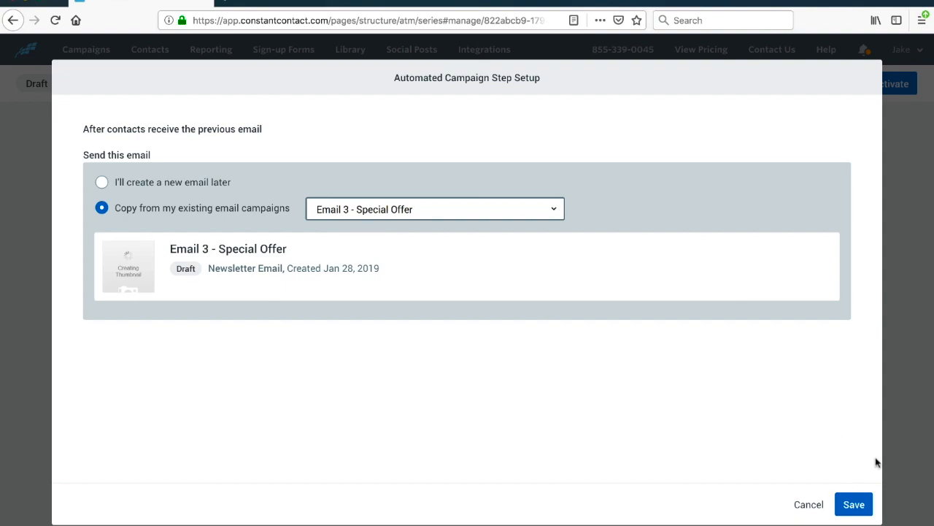
click(853, 504)
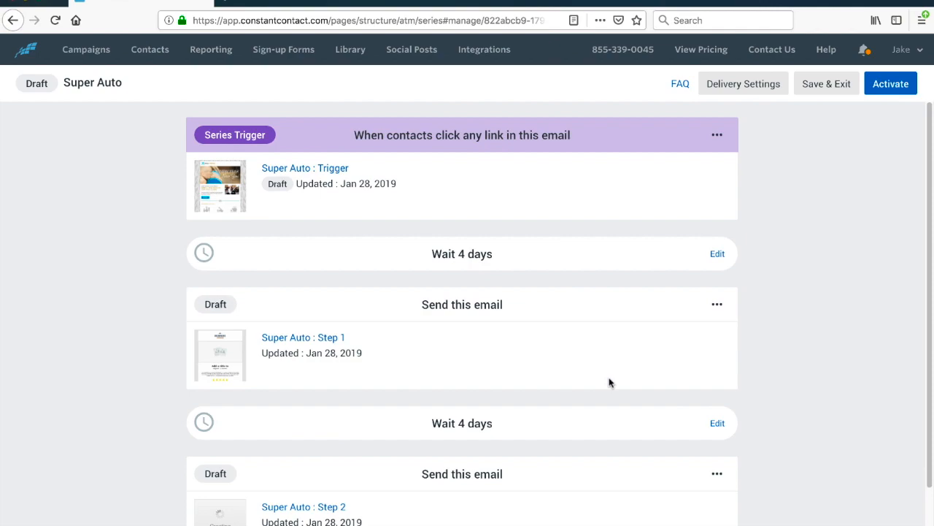
click(717, 254)
text(2)
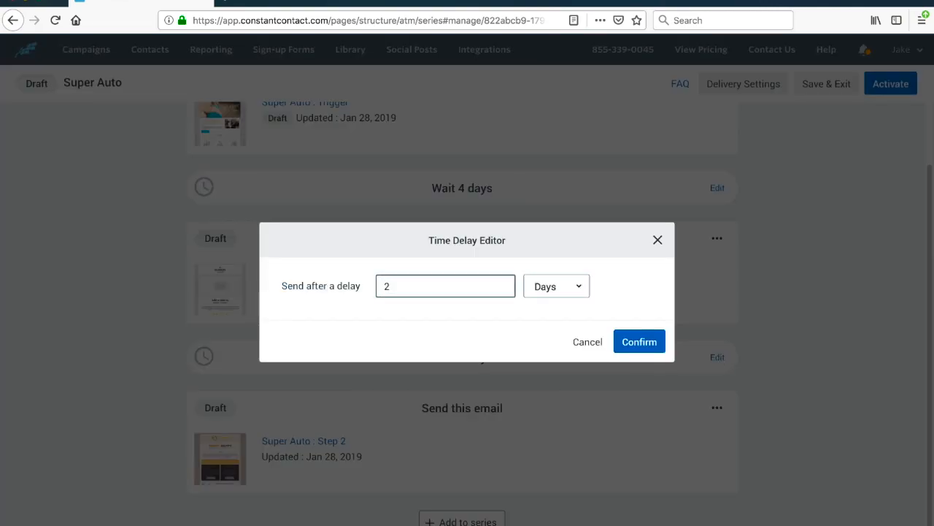
click(640, 342)
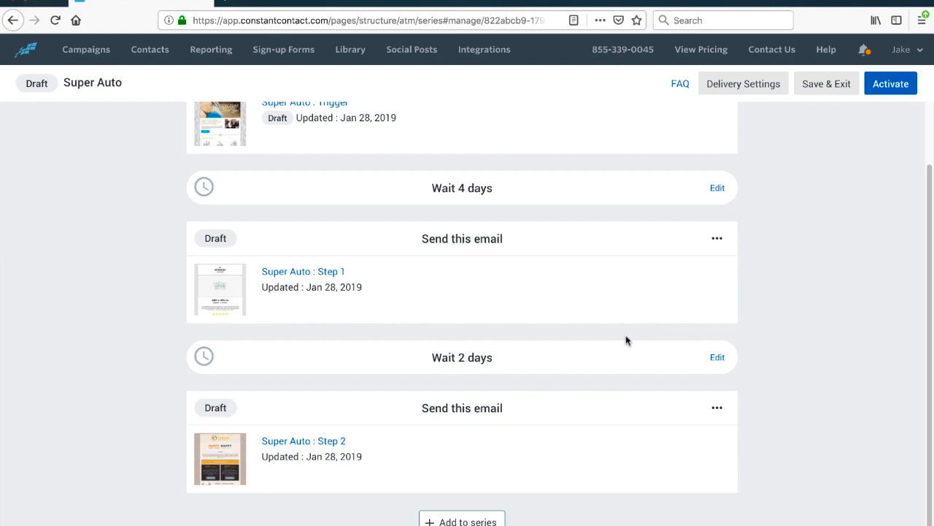
mouse_move(855, 246)
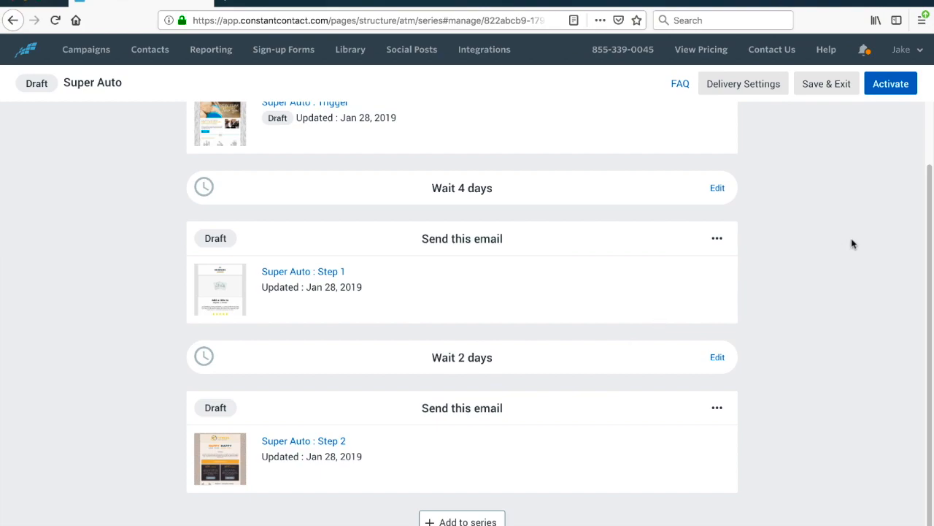
Step: Activate the series with My Test List as the trigger email's recipient list
scroll(up, 3)
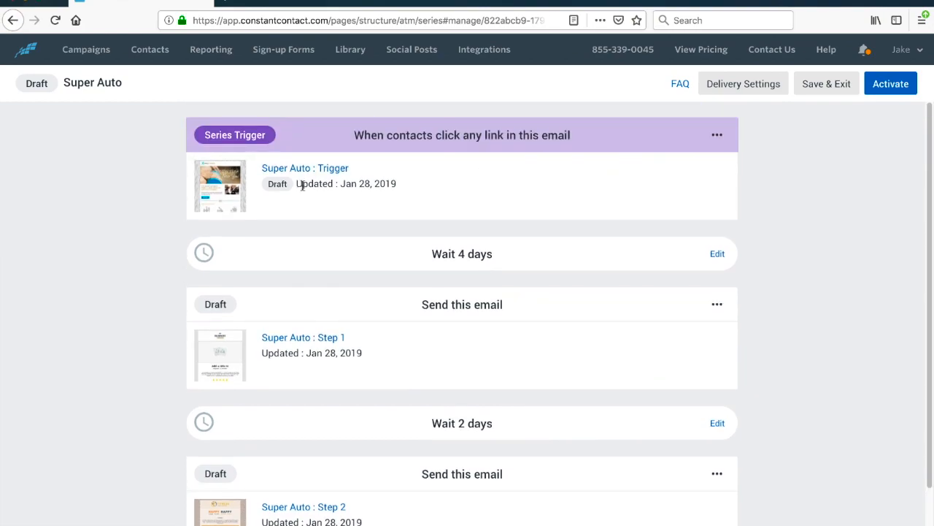
mouse_move(467, 495)
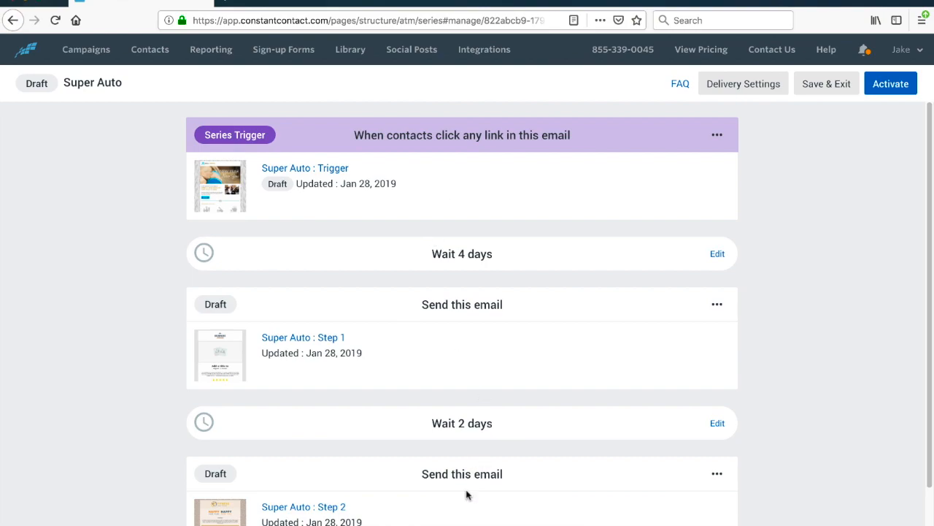
scroll(down, 3)
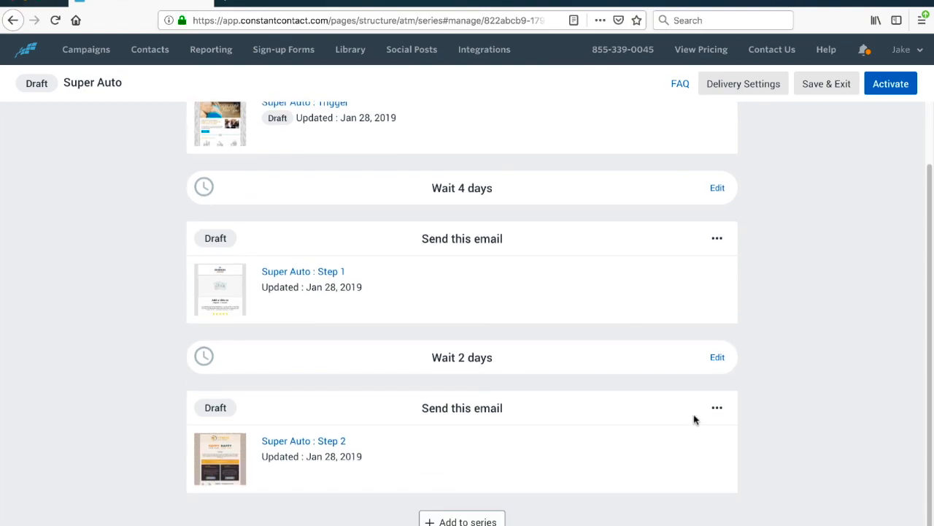
scroll(up, 3)
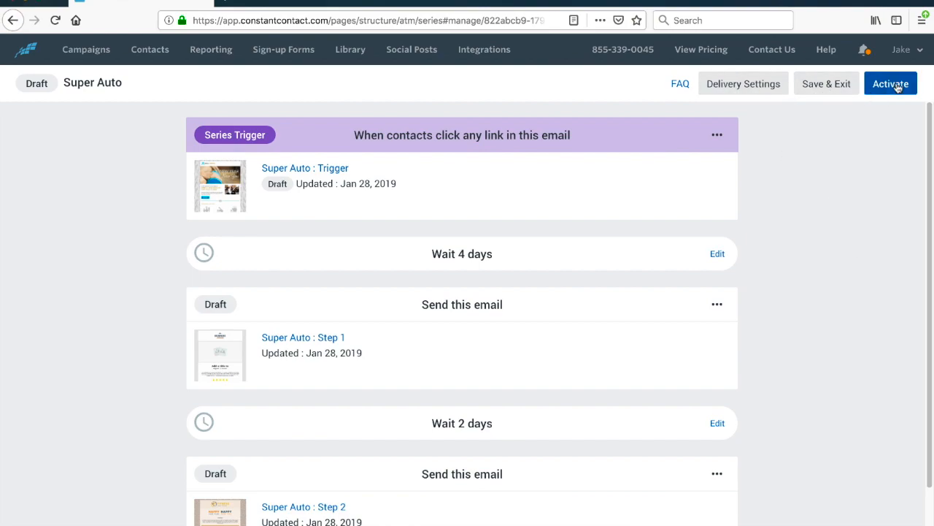
click(891, 83)
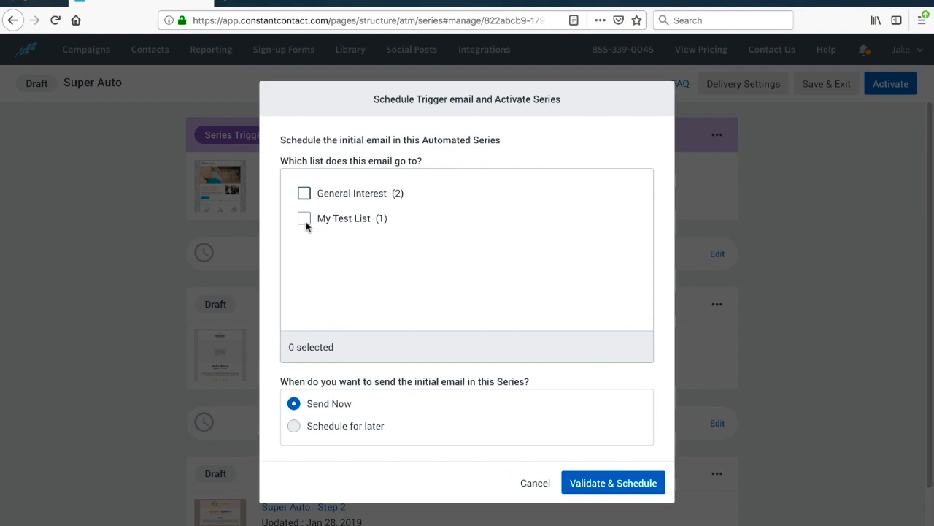
click(303, 219)
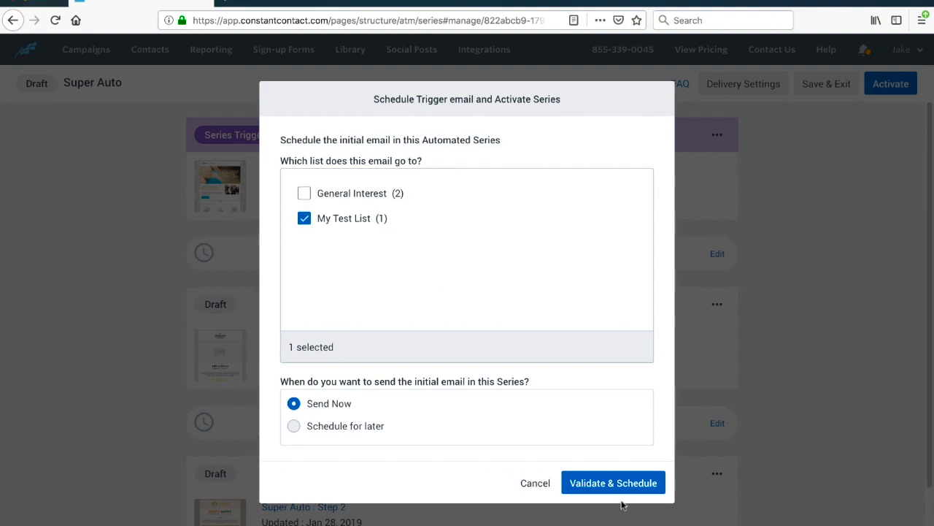